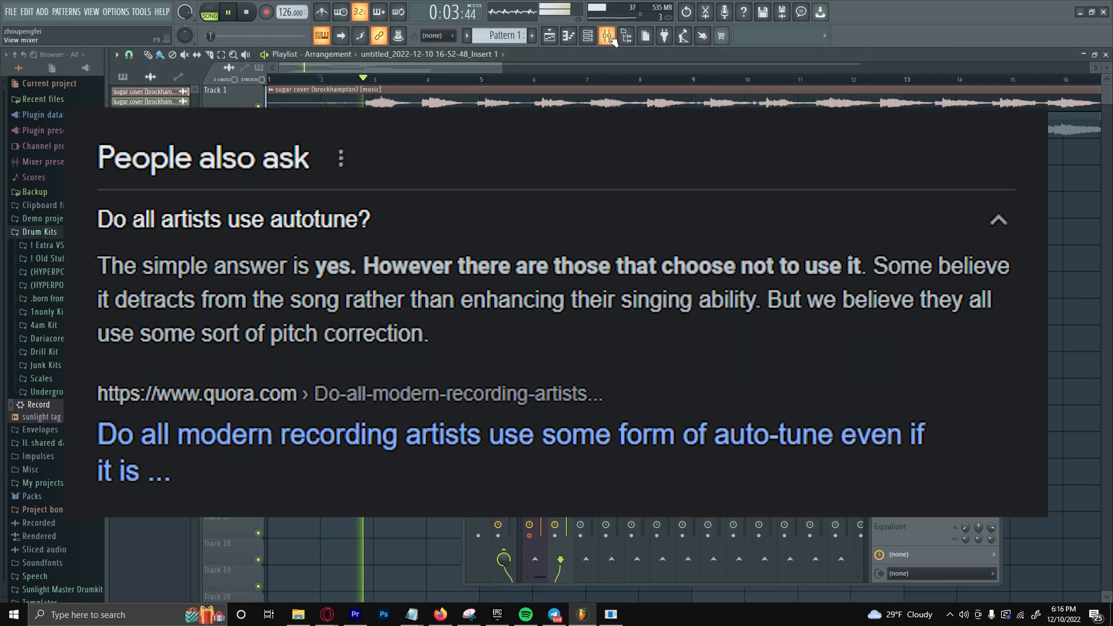
Load Auto-Tune EFX into an empty slot on mixer Insert 3 via the plugin picker
{"action": "right_click", "coordinate": [923, 310]}
{"action": "type", "text": "a"}
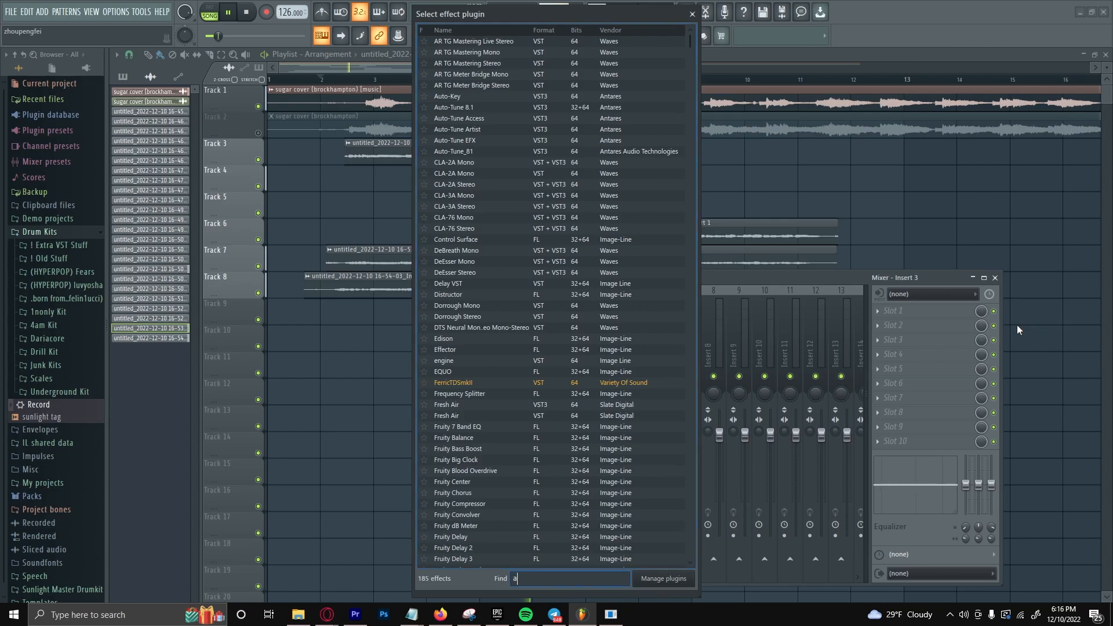
{"action": "type", "text": "uto"}
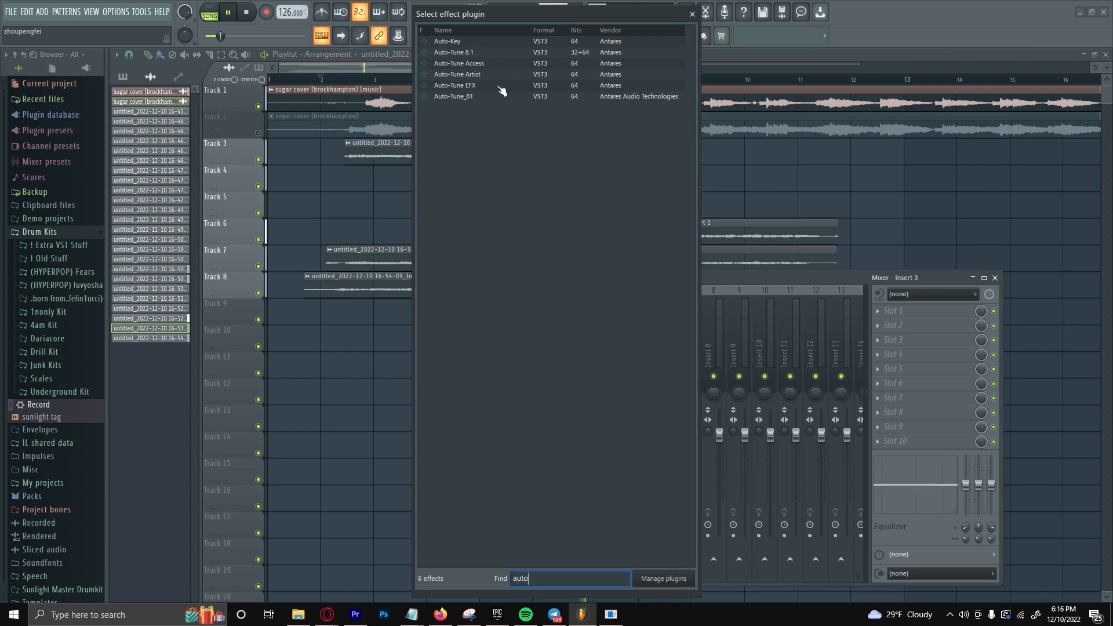
{"action": "double_click", "coordinate": [454, 84]}
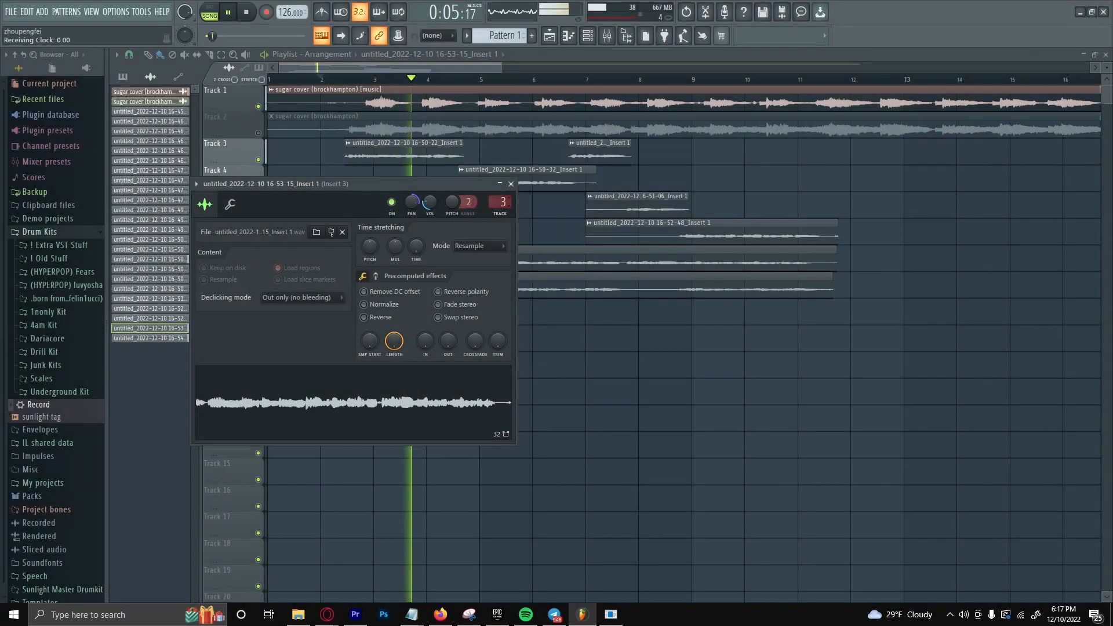
Close the clip settings window and bring up the mixer showing Insert 3's Auto-Tune EFX slot
{"action": "left_click", "coordinate": [510, 183]}
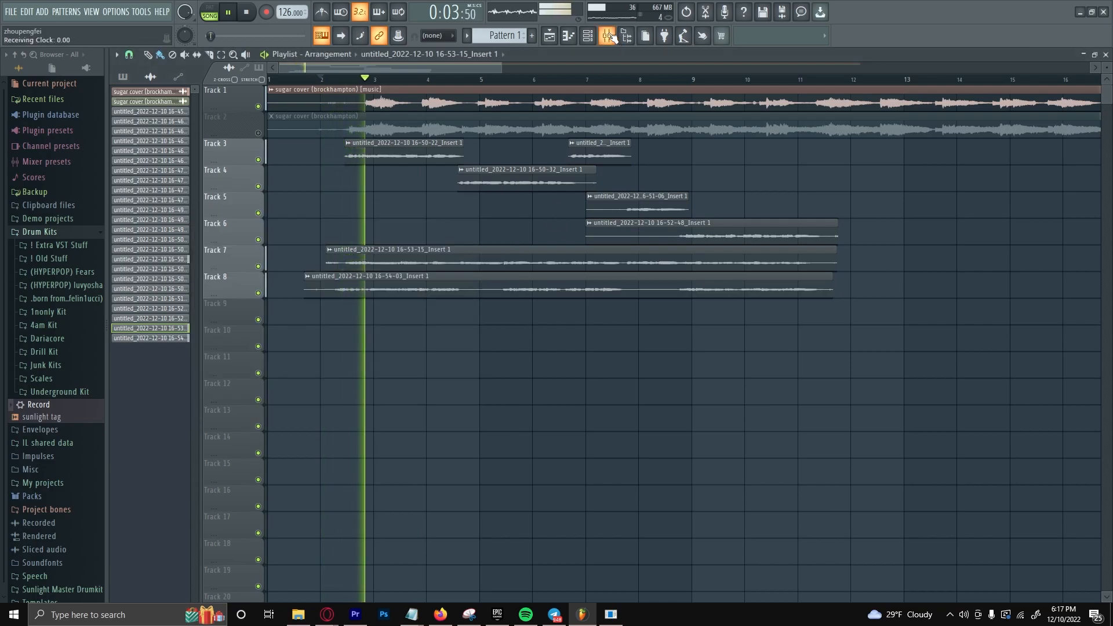
{"action": "left_click", "coordinate": [587, 36]}
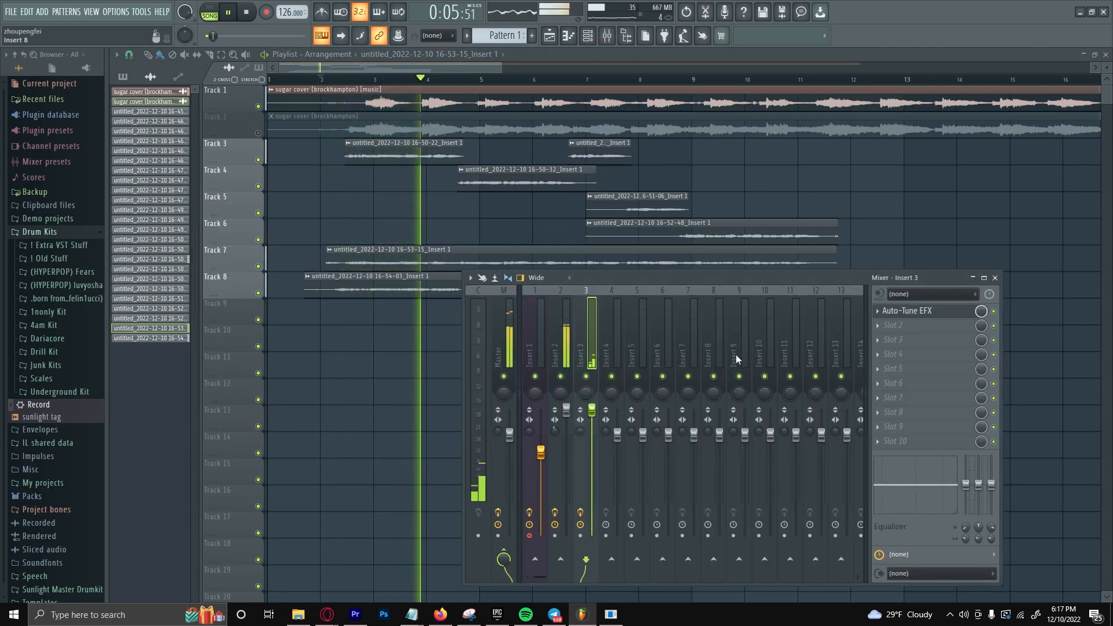
{"action": "left_click", "coordinate": [906, 310]}
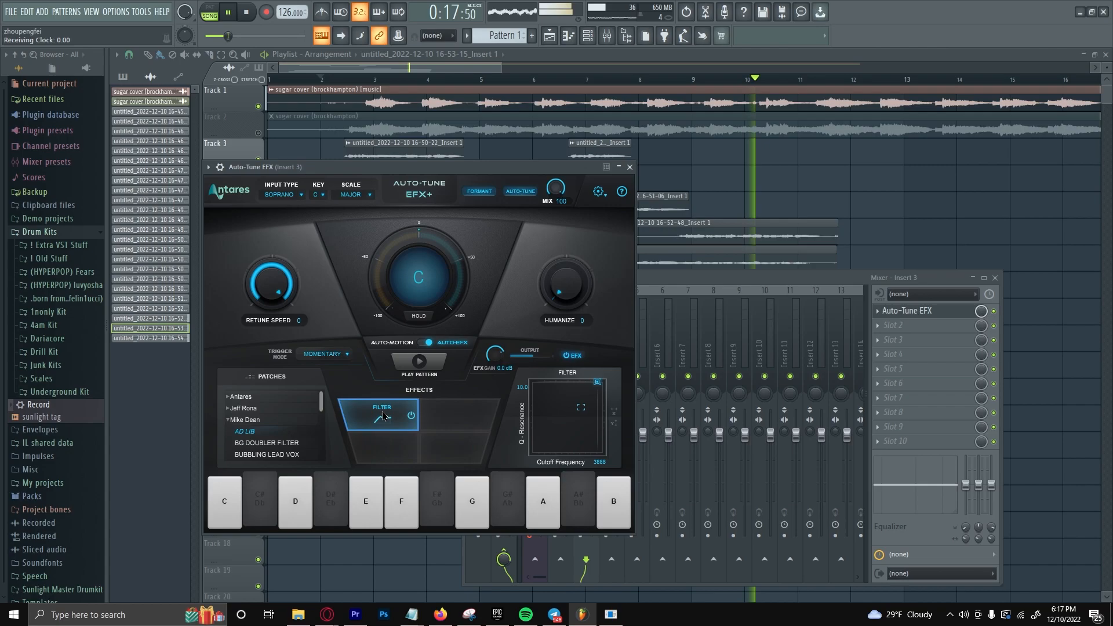
Select the BG Doubler Filter patch in Auto-Tune EFX on Insert 3
{"action": "left_click", "coordinate": [267, 442]}
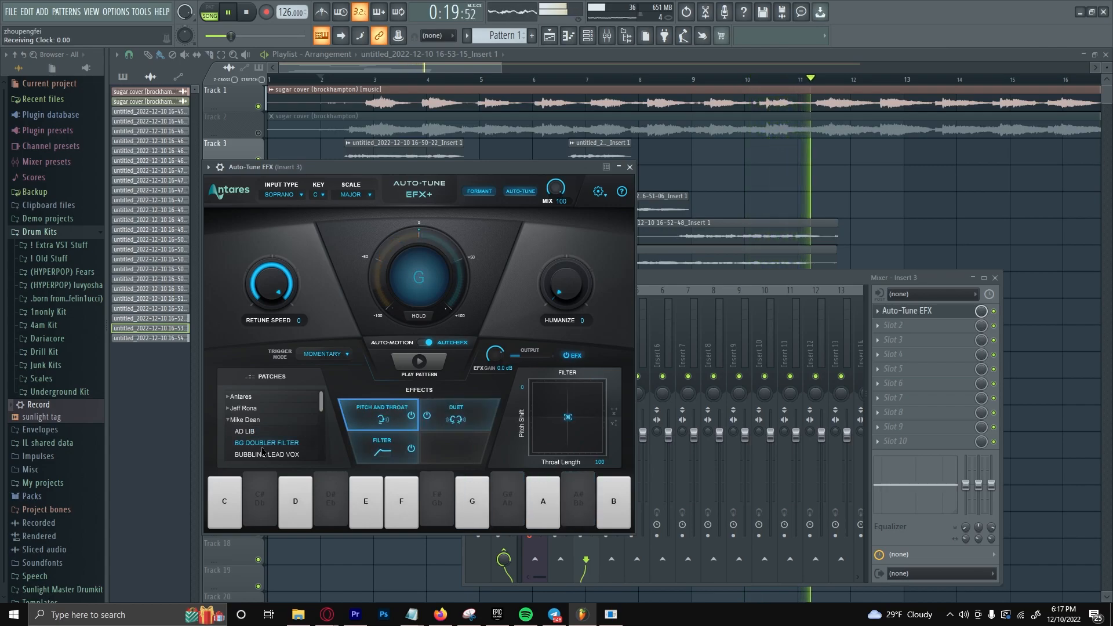
{"action": "left_click", "coordinate": [629, 166]}
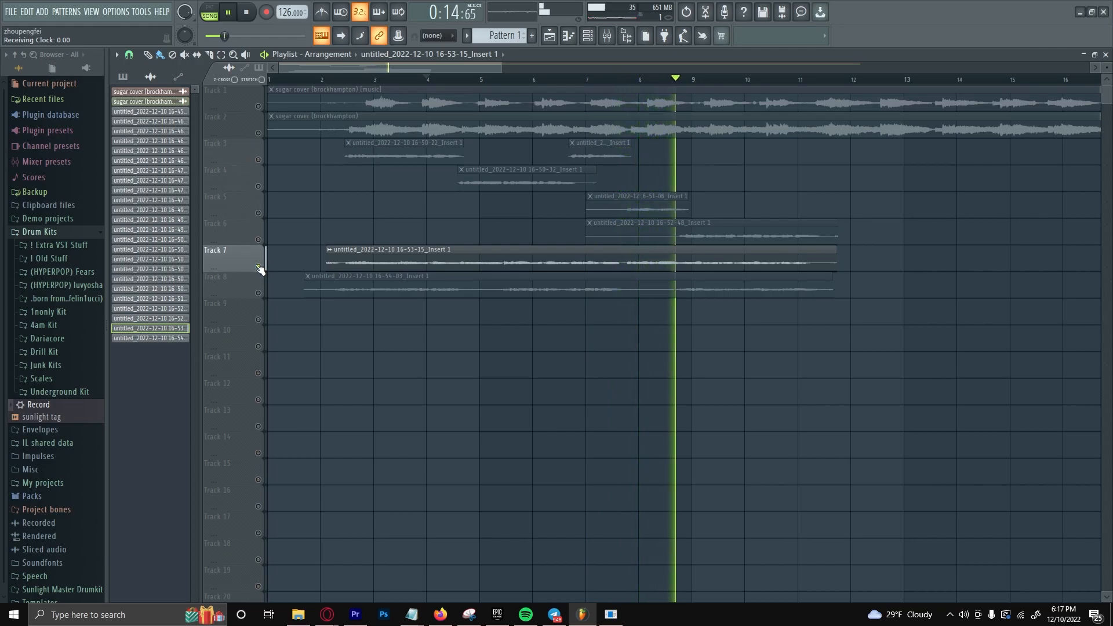
Unsolo Track 7 so every playlist track plays again
{"action": "left_click", "coordinate": [605, 36]}
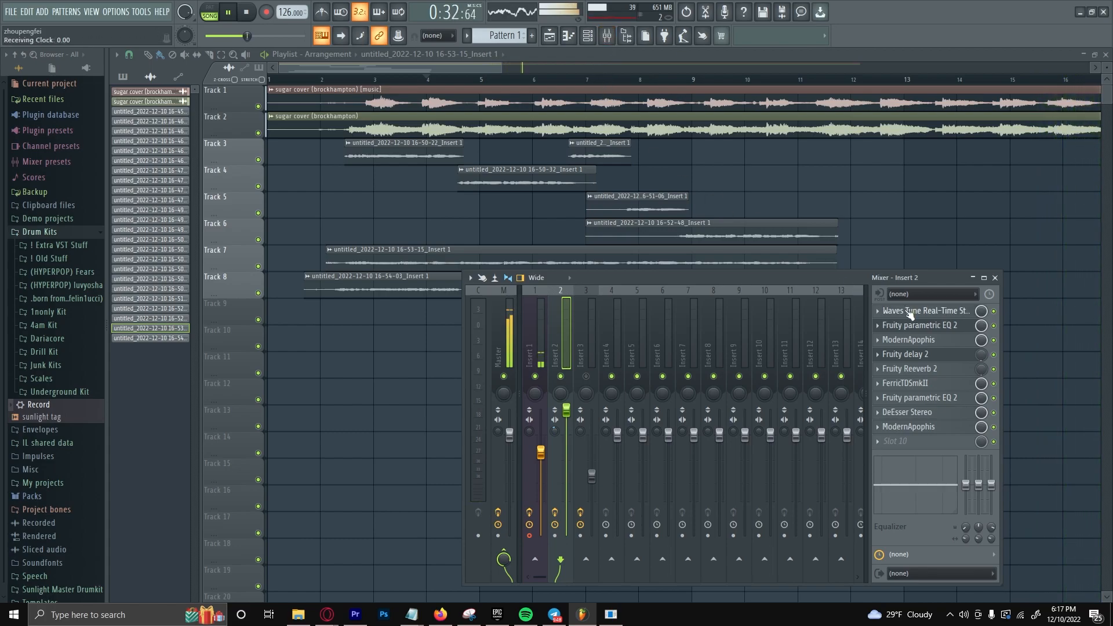
Show Waves Tune Real-Time and add Fruity Parametric EQ 2 as Insert 2's last effect
{"action": "left_click", "coordinate": [924, 310]}
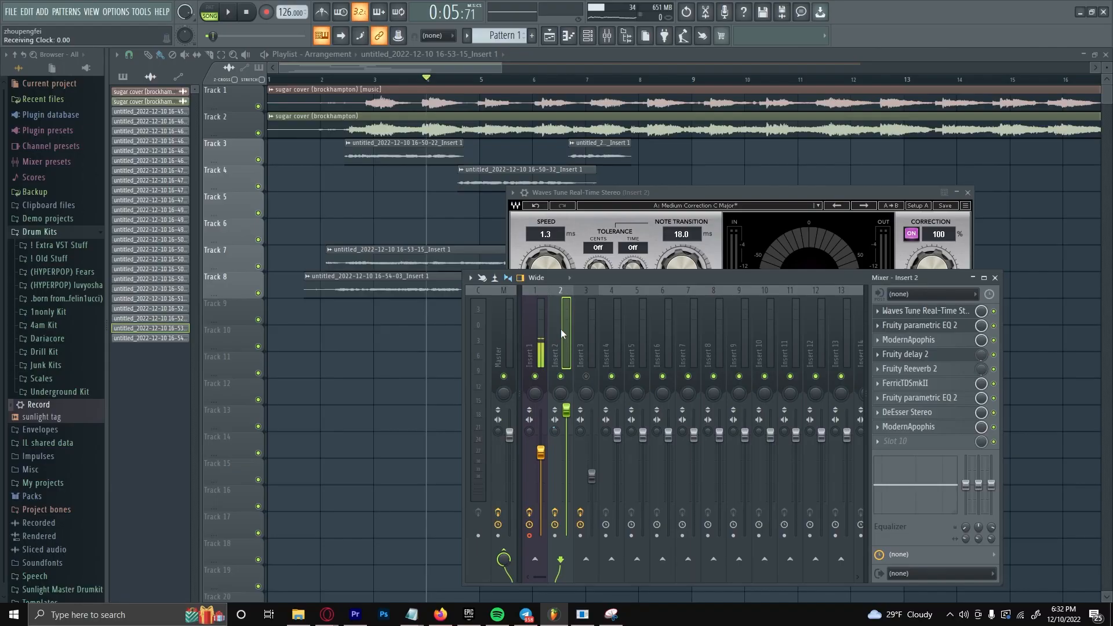
{"action": "right_click", "coordinate": [923, 325]}
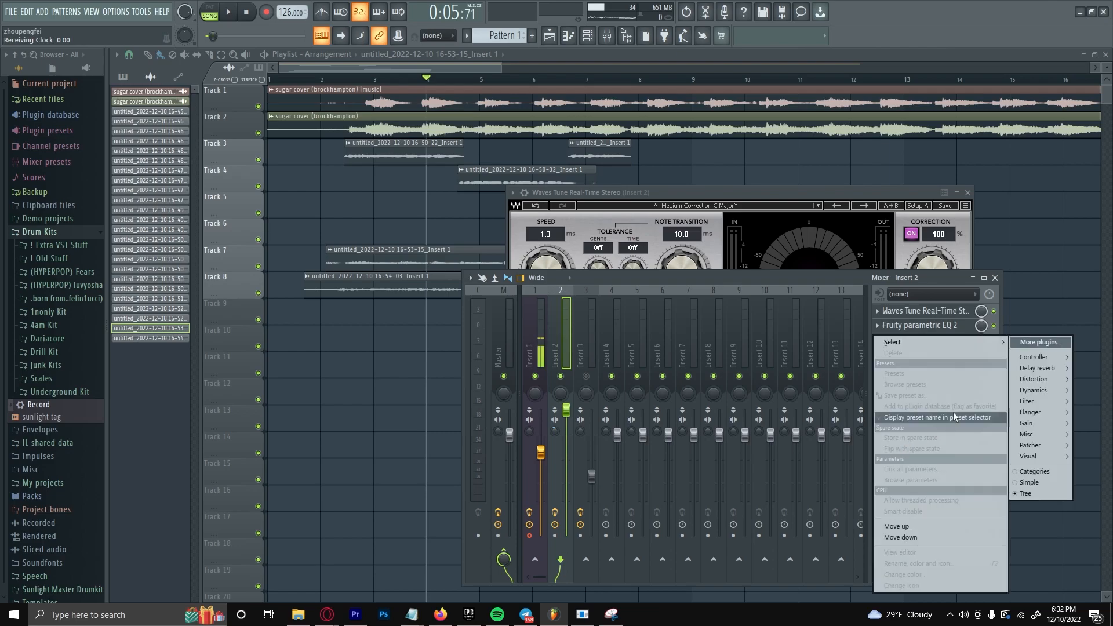
{"action": "left_click", "coordinate": [1039, 342]}
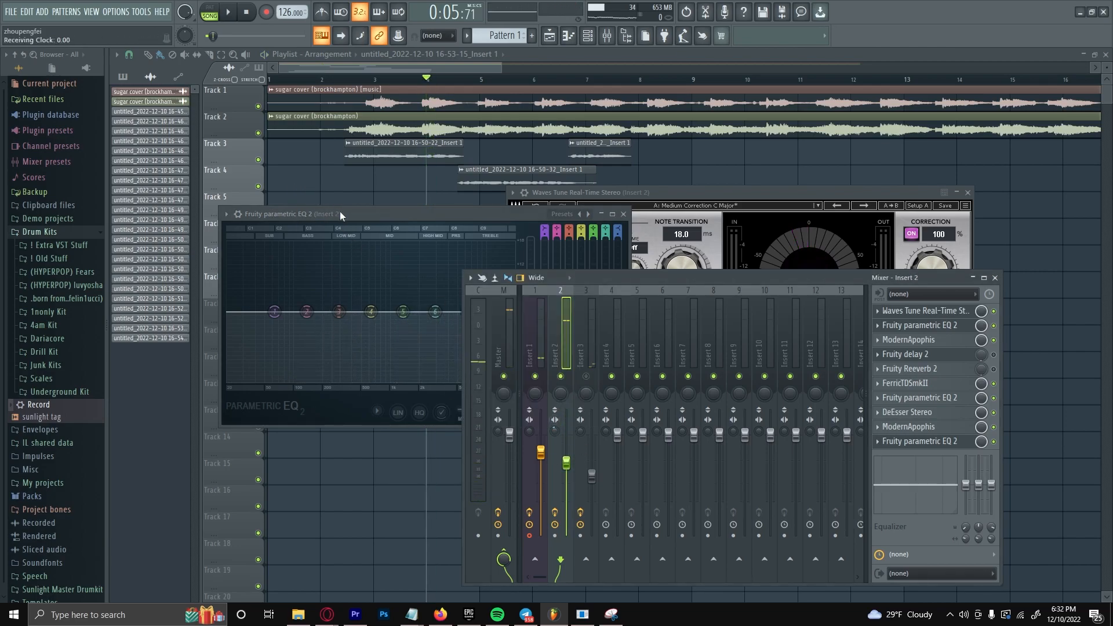
Load an EQ preset and make the lowest band a high-pass cut
{"action": "left_click", "coordinate": [226, 11]}
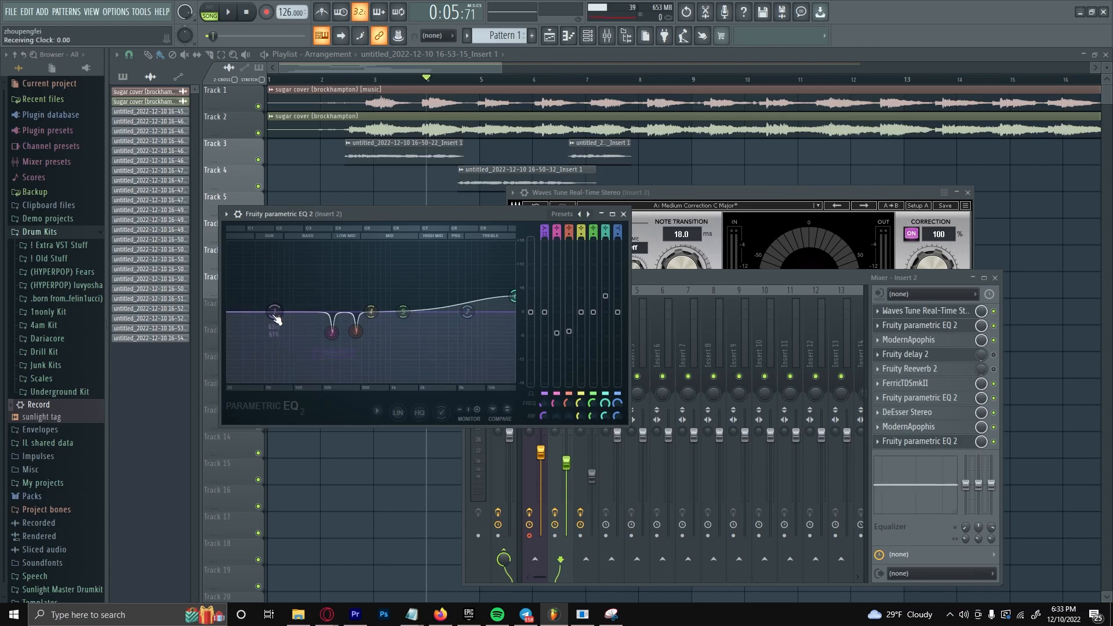
{"action": "right_click", "coordinate": [275, 314]}
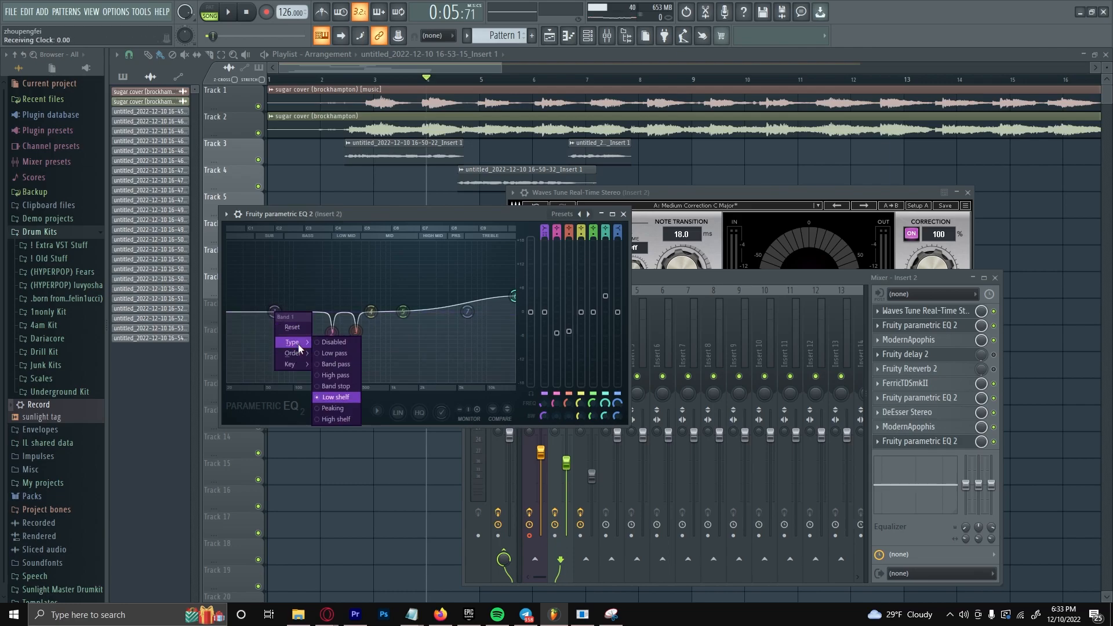
{"action": "left_click", "coordinate": [333, 397]}
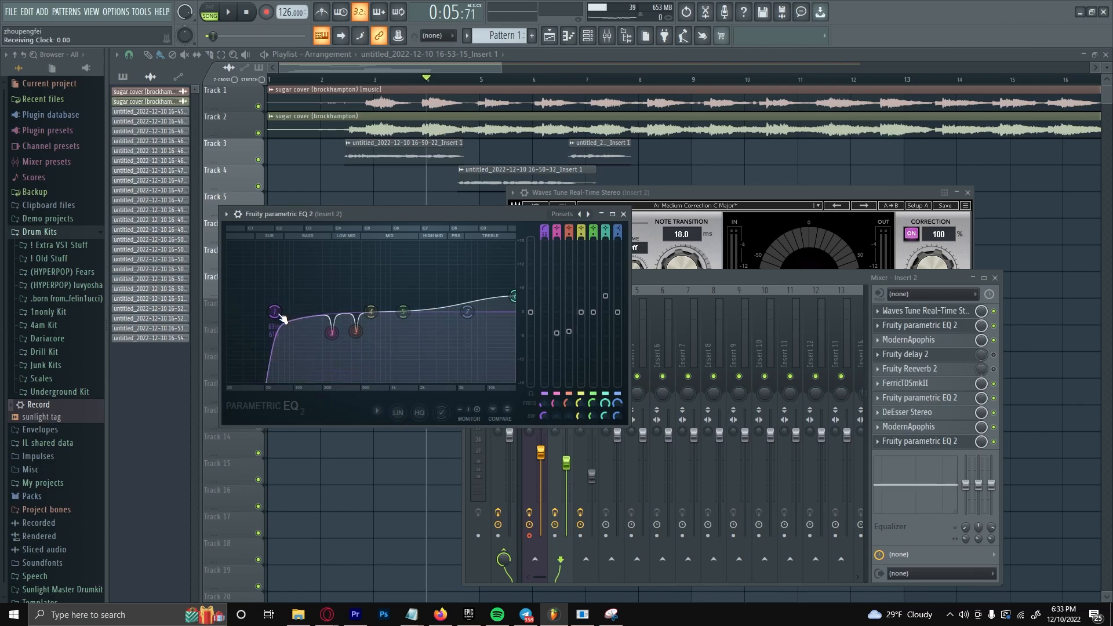
{"action": "left_click", "coordinate": [228, 11]}
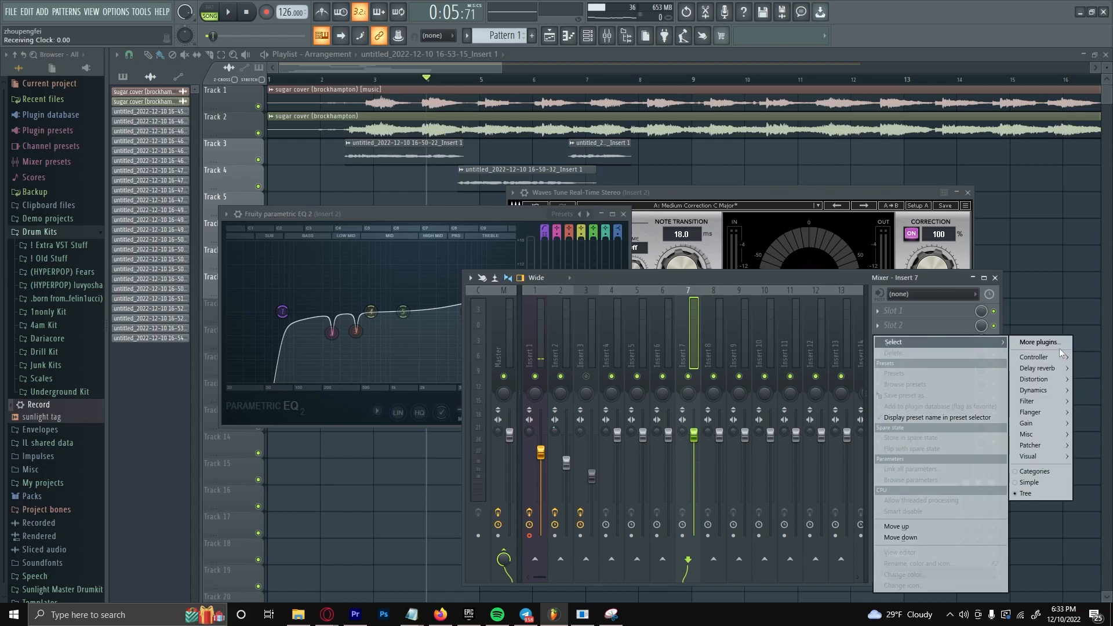
Add Fruity Parametric EQ 2 to Insert 7's third slot and boost a low-mid band
{"action": "left_click", "coordinate": [1039, 341]}
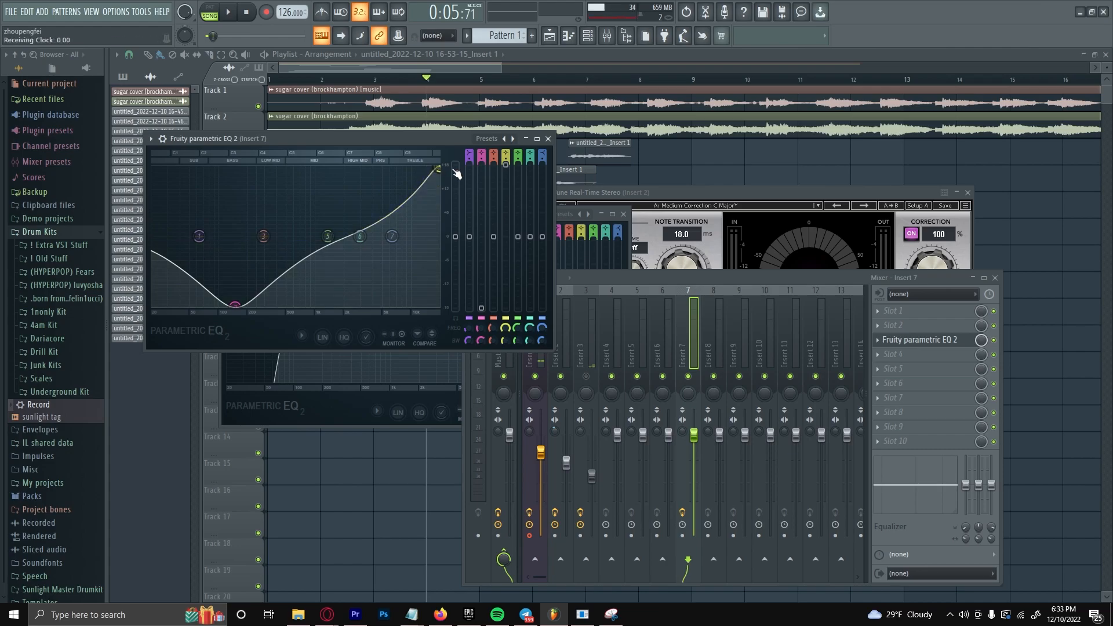
{"action": "left_click_drag", "start_coordinate": [360, 235], "coordinate": [244, 170]}
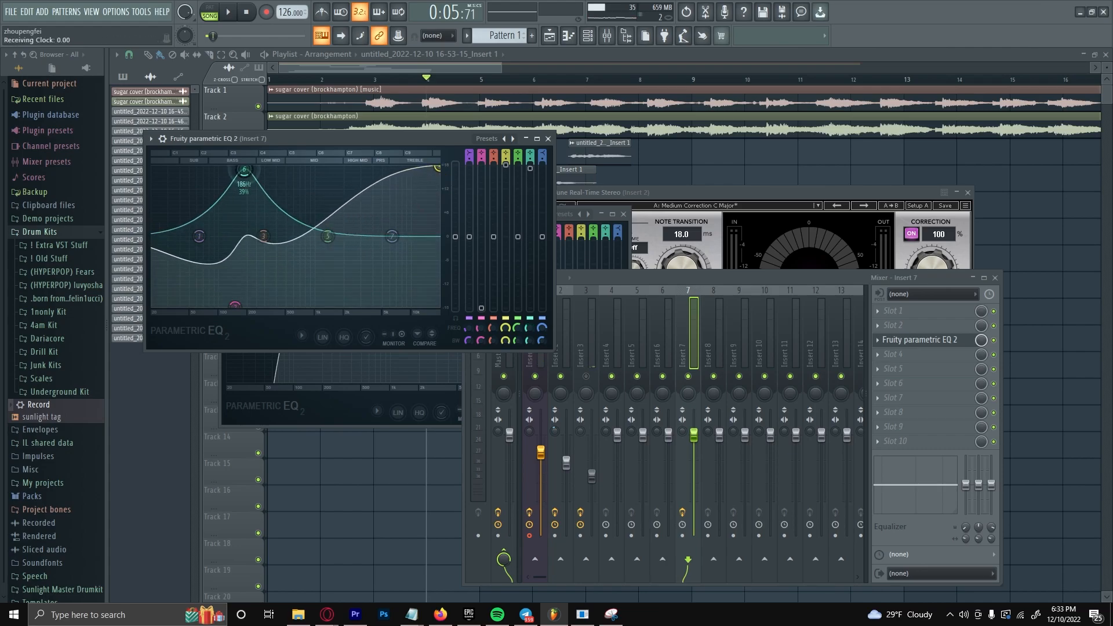